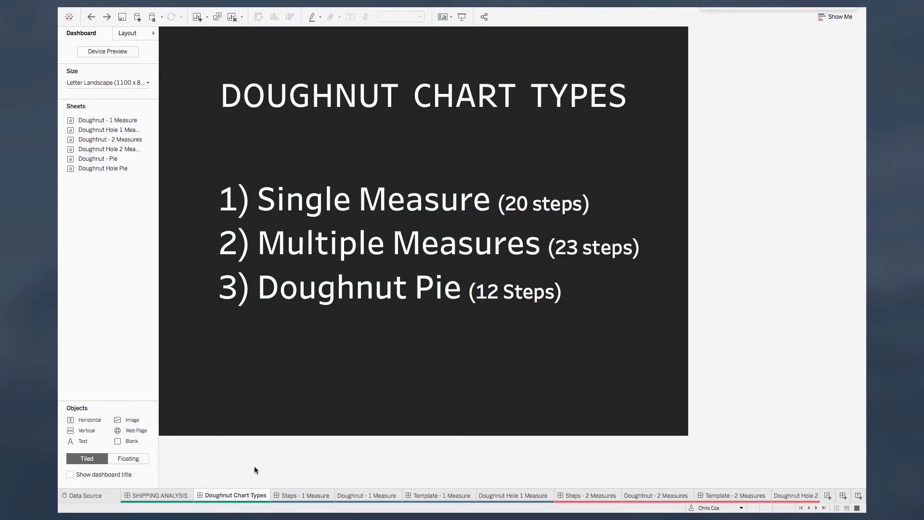
# View the multiple-measure doughnut step list, then switch to the blank Doughtnut - 2 Measures worksheet.
pyautogui.click(590, 495)
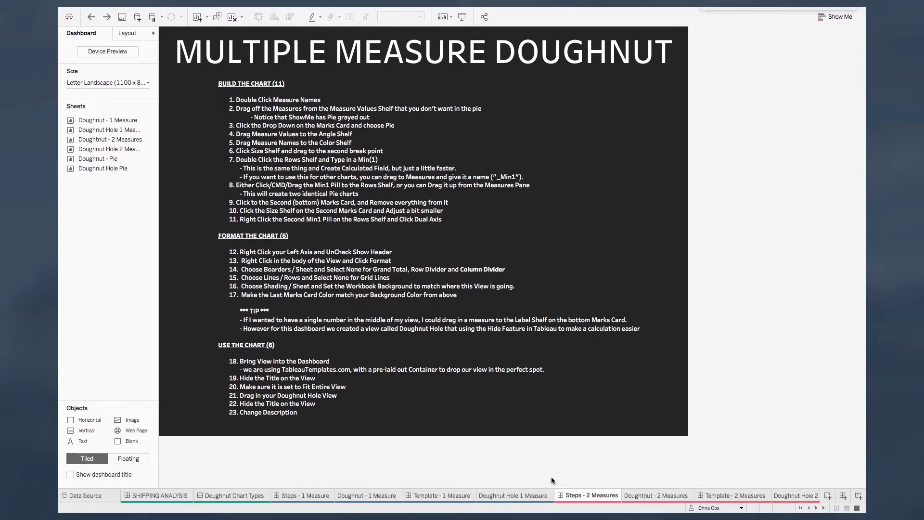
pyautogui.click(655, 495)
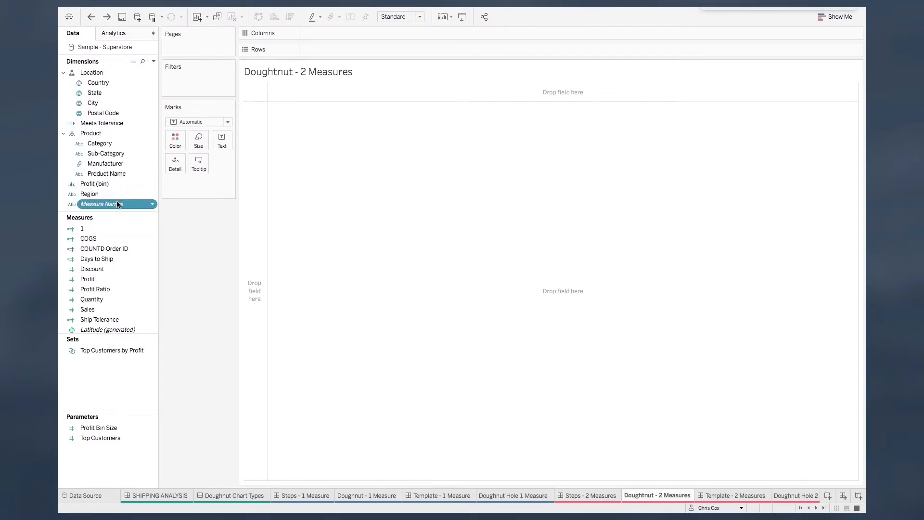
# Build a text table of Profit and Sales totals from Measure Names and Measure Values.
pyautogui.moveTo(100, 203); pyautogui.dragTo(328, 32)
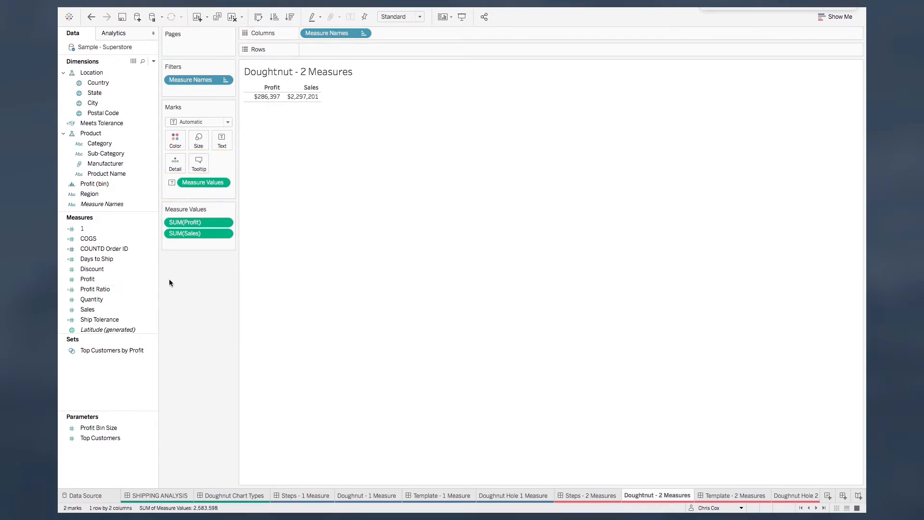
pyautogui.moveTo(199, 281)
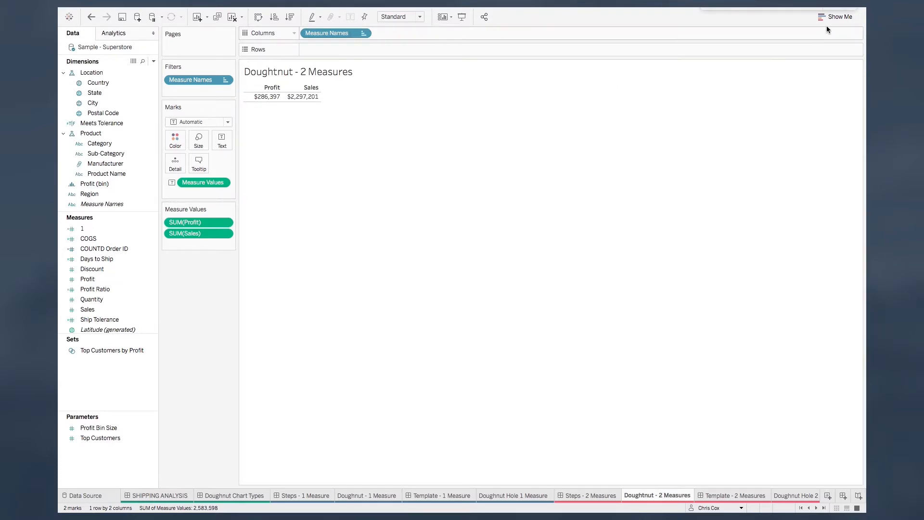
pyautogui.click(835, 16)
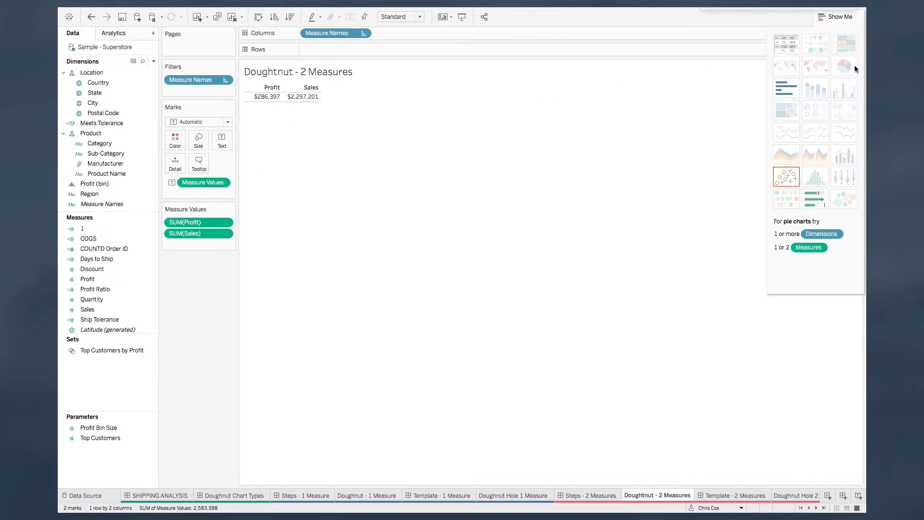
pyautogui.moveTo(845, 75)
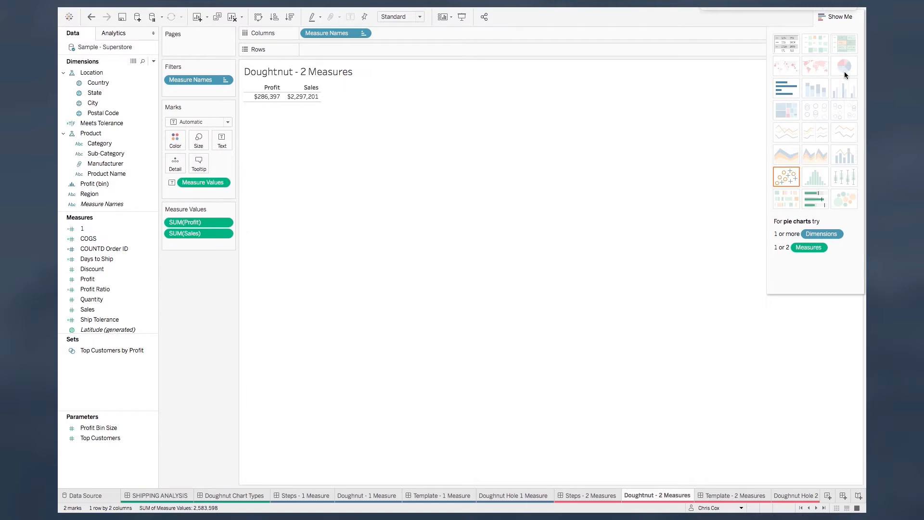
pyautogui.click(838, 16)
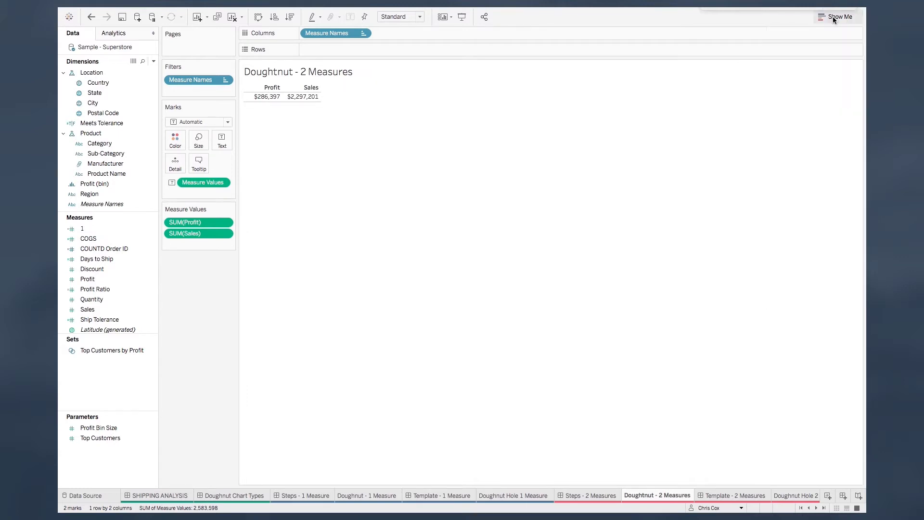
pyautogui.moveTo(261, 138)
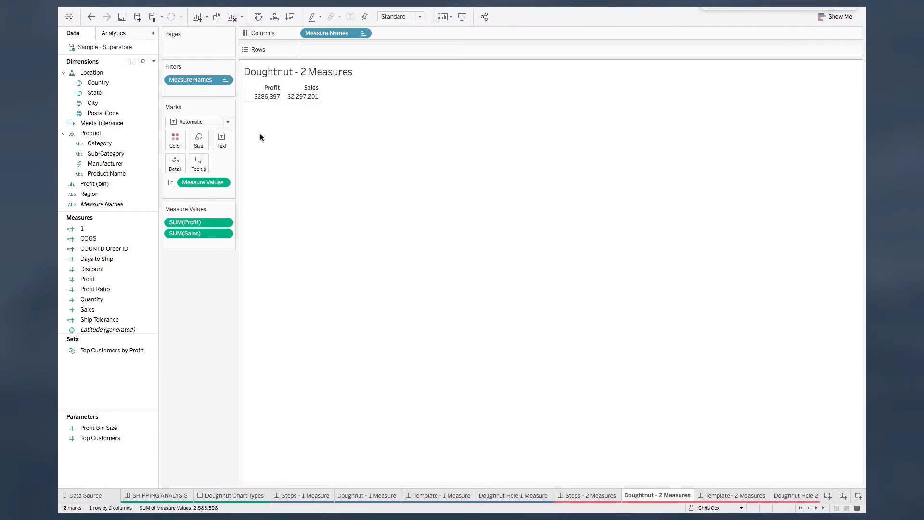
# Switch the marks to Pie so Profit and Sales form one pie, then enlarge it.
pyautogui.click(228, 122)
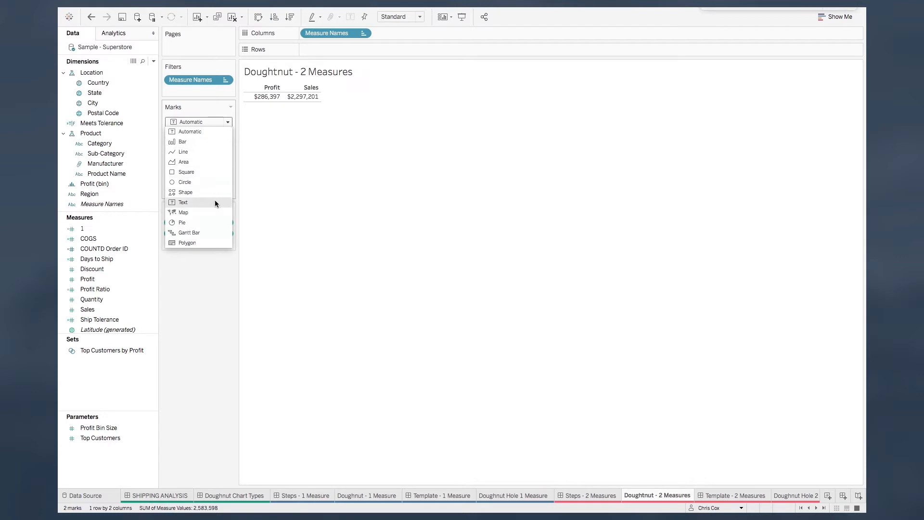
pyautogui.click(182, 222)
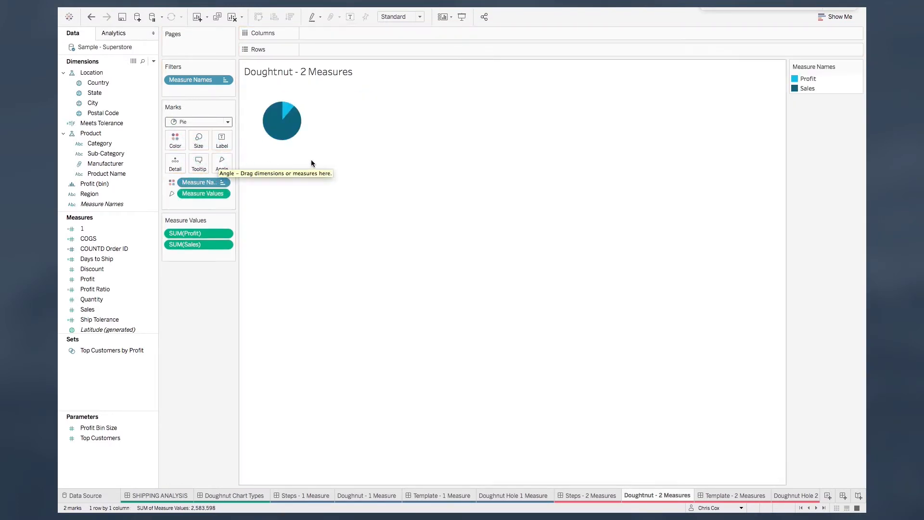
pyautogui.moveTo(321, 163)
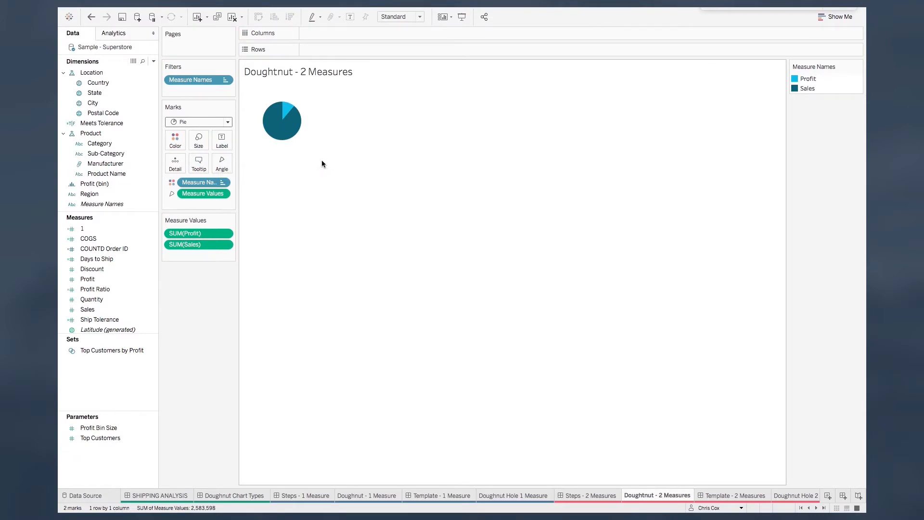
pyautogui.click(198, 139)
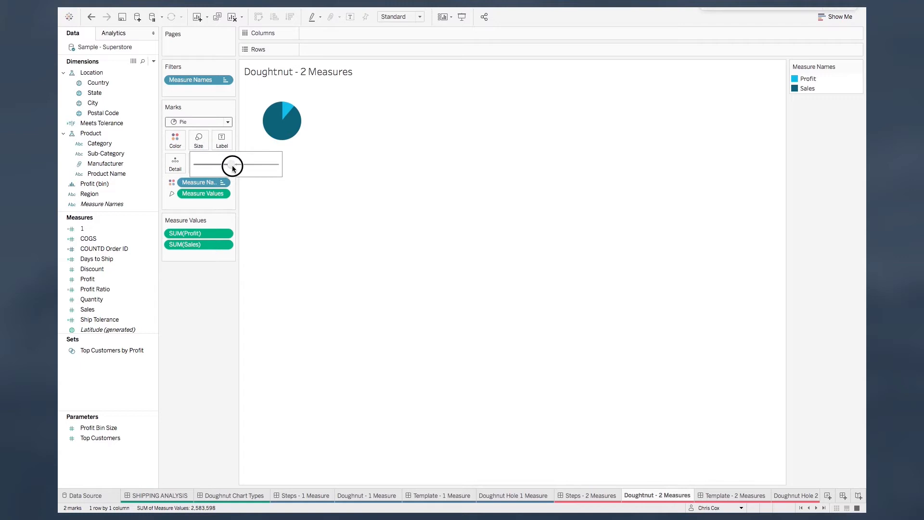
pyautogui.moveTo(230, 164); pyautogui.dragTo(236, 164)
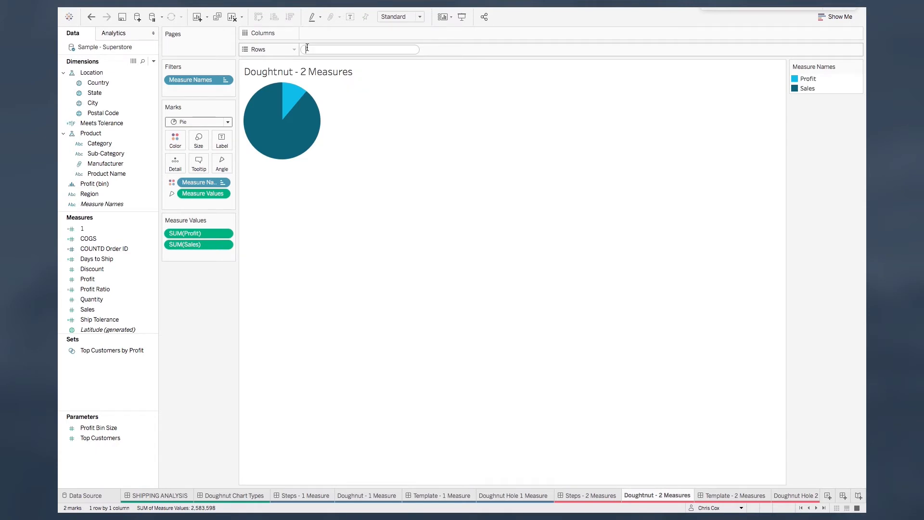
# Add two AGG(min(1)) fields on Rows giving the coloured pie above a plain grey circle.
pyautogui.write('min(1')
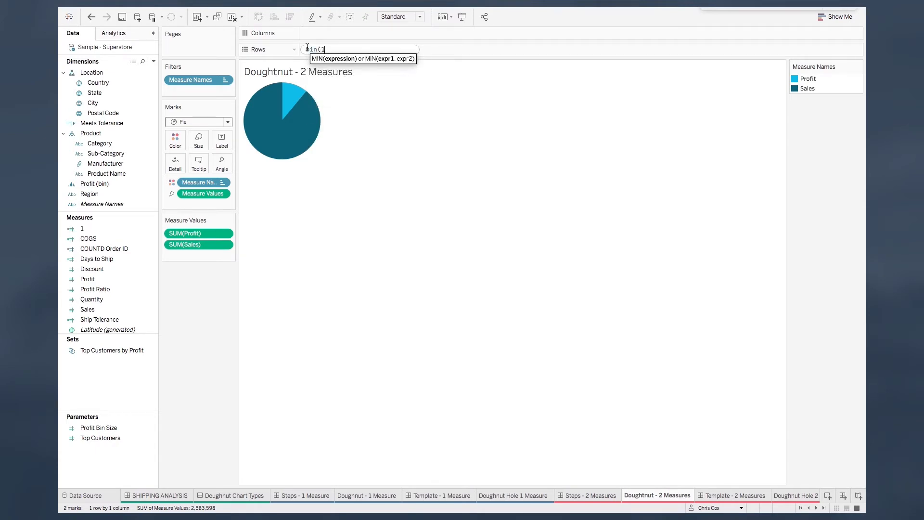
pyautogui.press('Return')
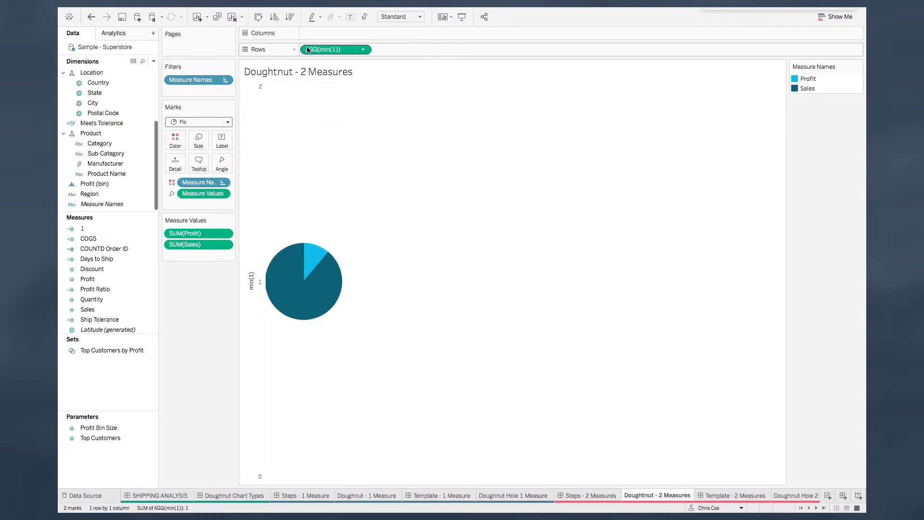
pyautogui.moveTo(334, 49)
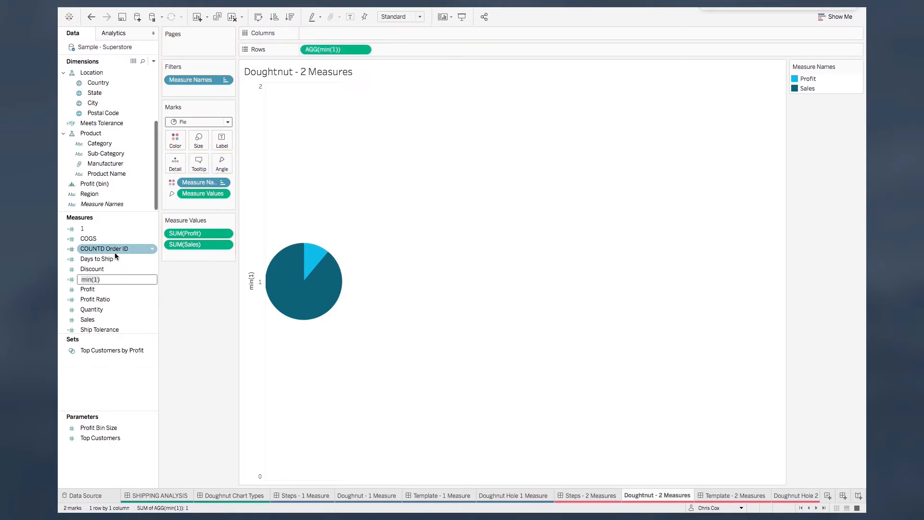
pyautogui.click(92, 279)
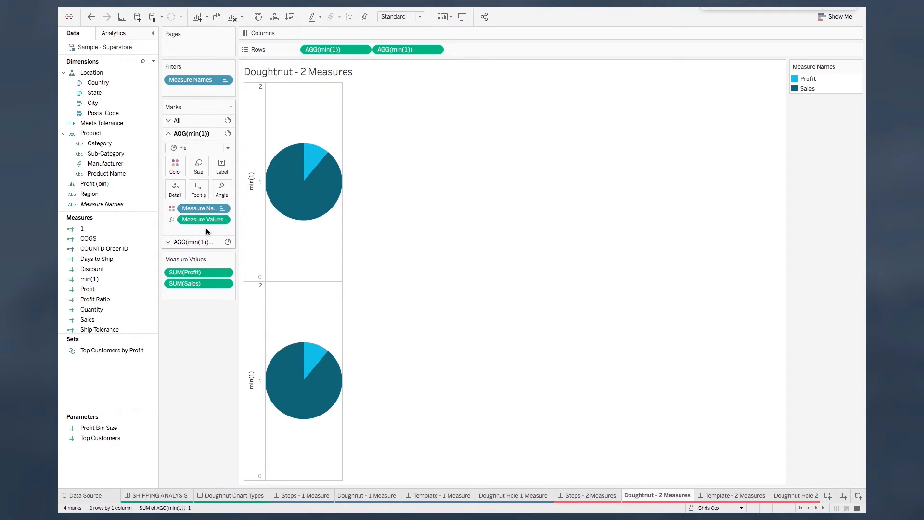
pyautogui.moveTo(194, 253)
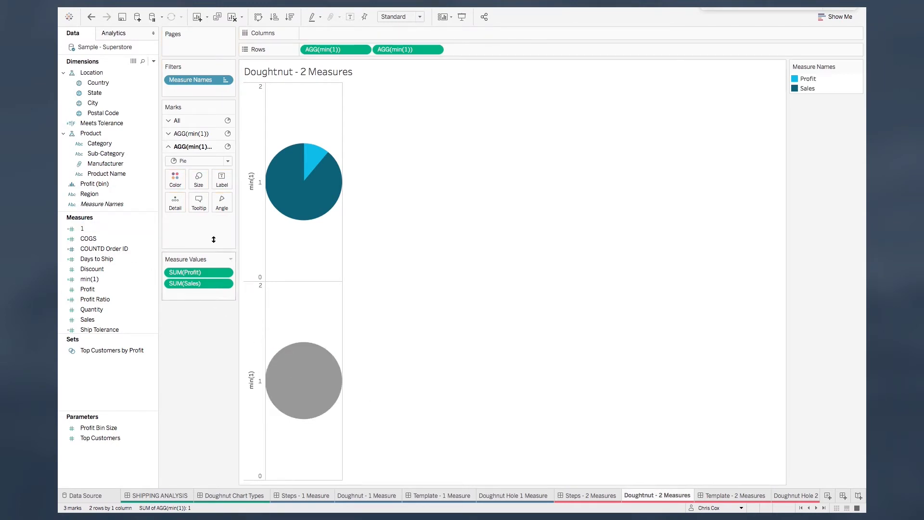
pyautogui.click(198, 177)
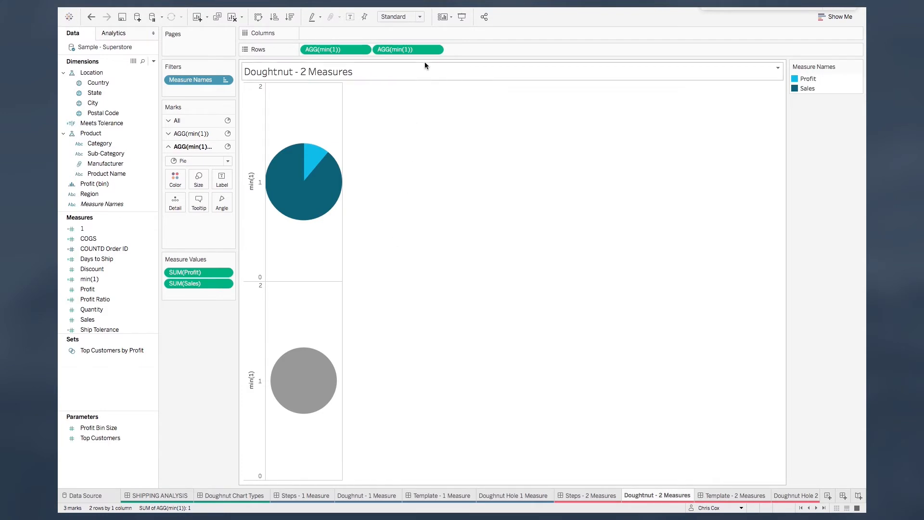
# Combine both min(1) pies on a synchronized dual axis to form the doughnut ring.
pyautogui.click(435, 49)
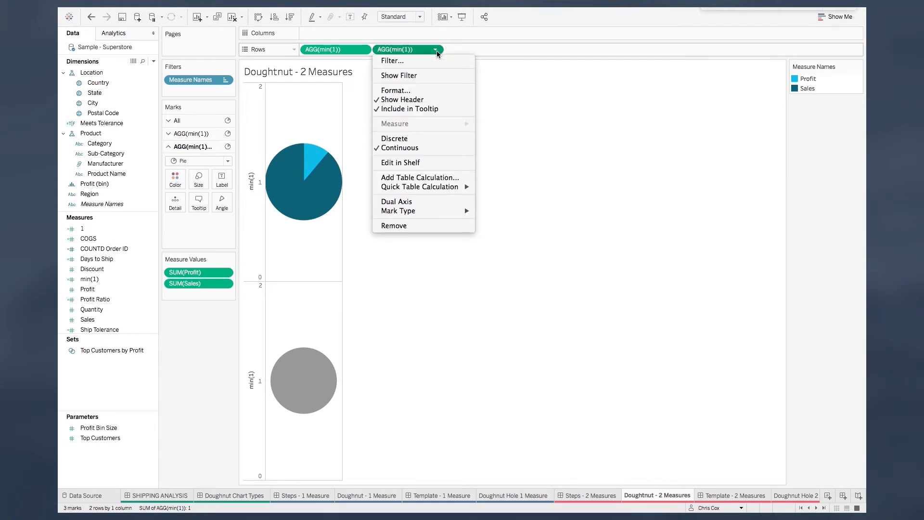
pyautogui.click(396, 201)
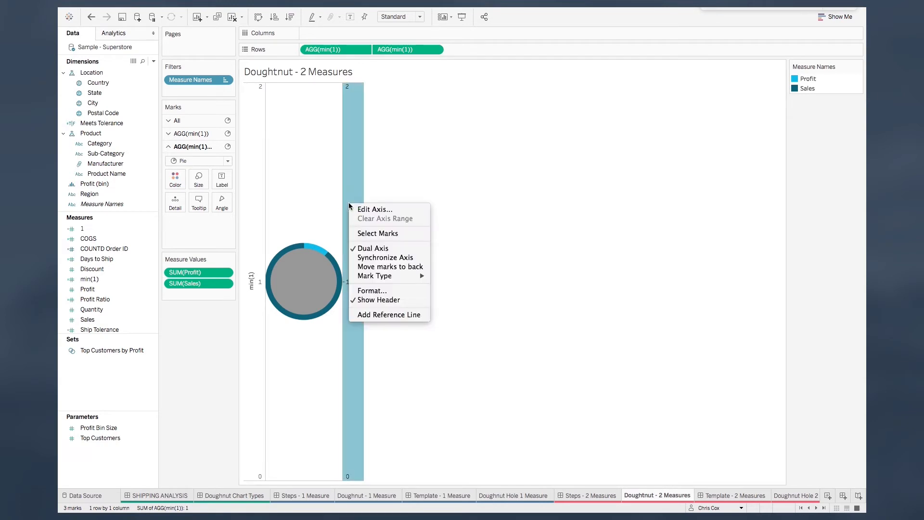
pyautogui.moveTo(389, 258)
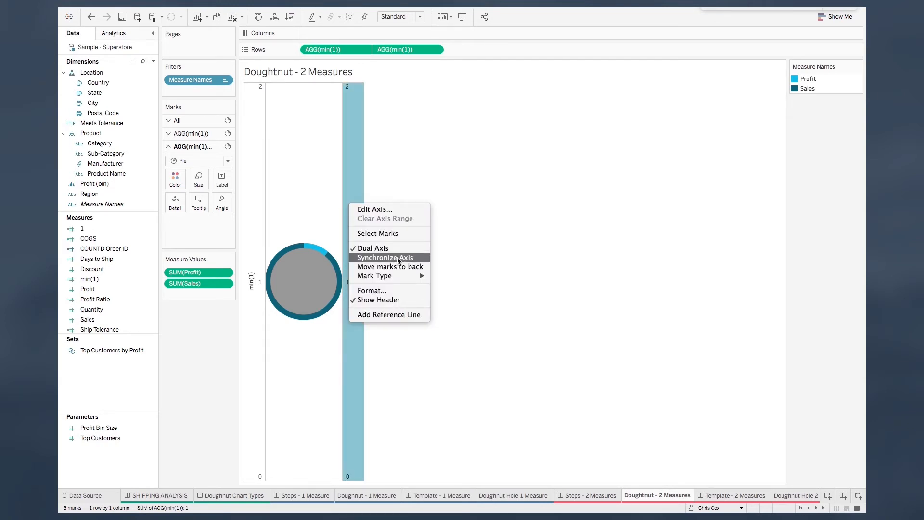
pyautogui.click(384, 258)
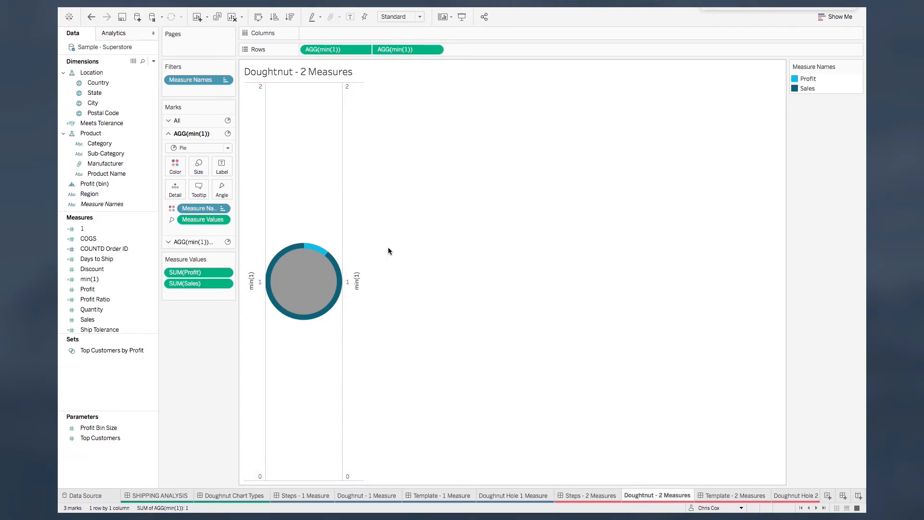
pyautogui.moveTo(248, 252)
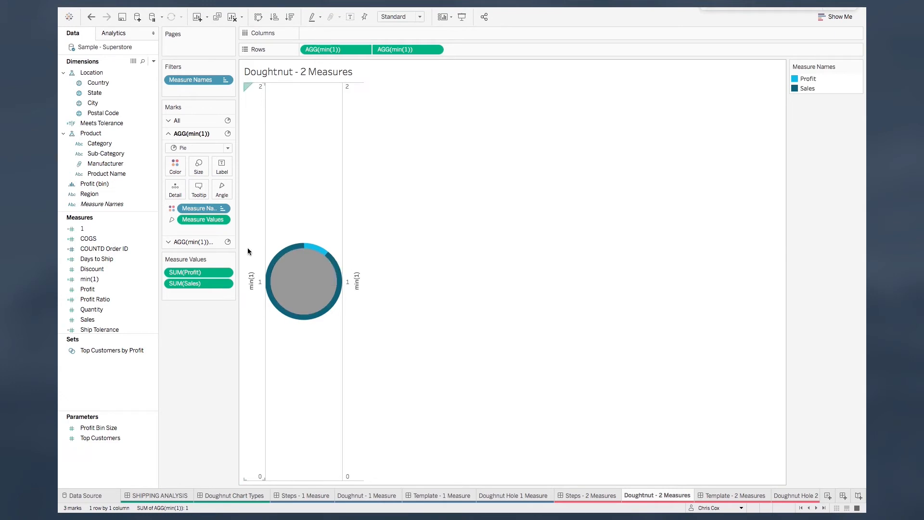
# Hide the axis headers so only the ring shows, ready for formatting.
pyautogui.rightClick(252, 281)
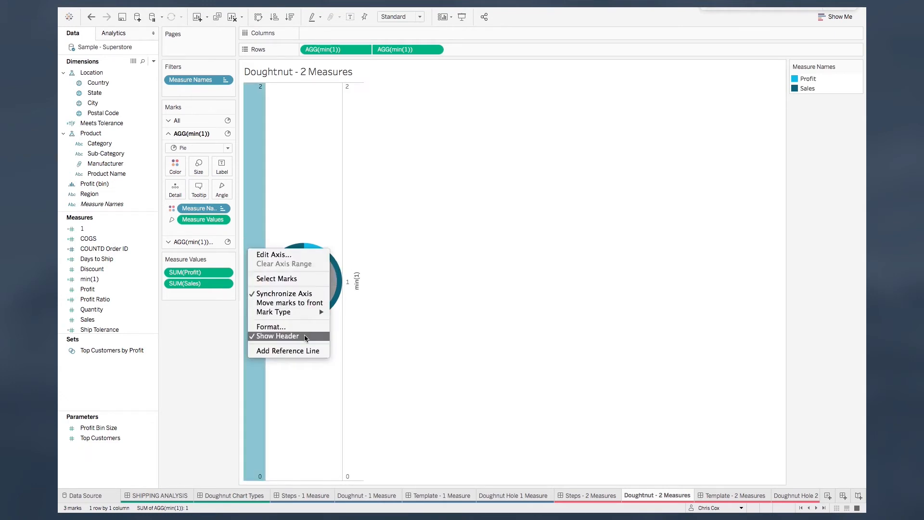
pyautogui.click(277, 336)
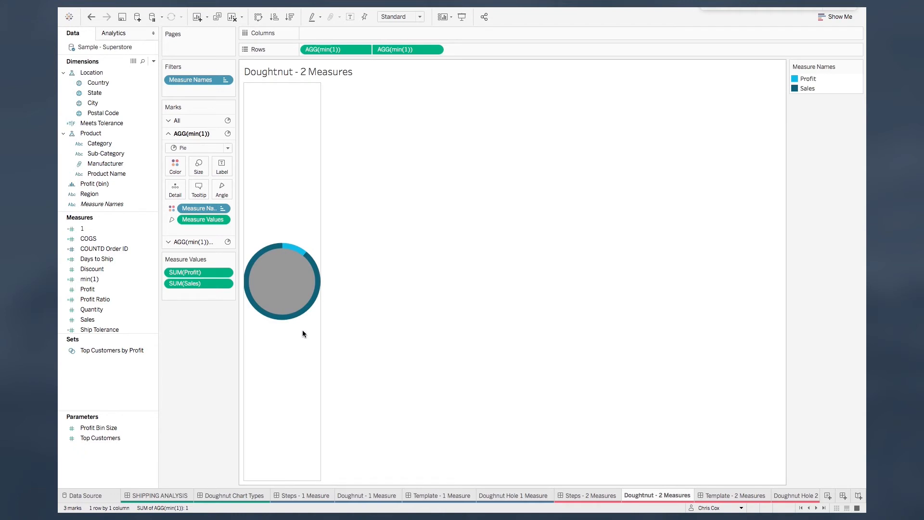
pyautogui.rightClick(304, 334)
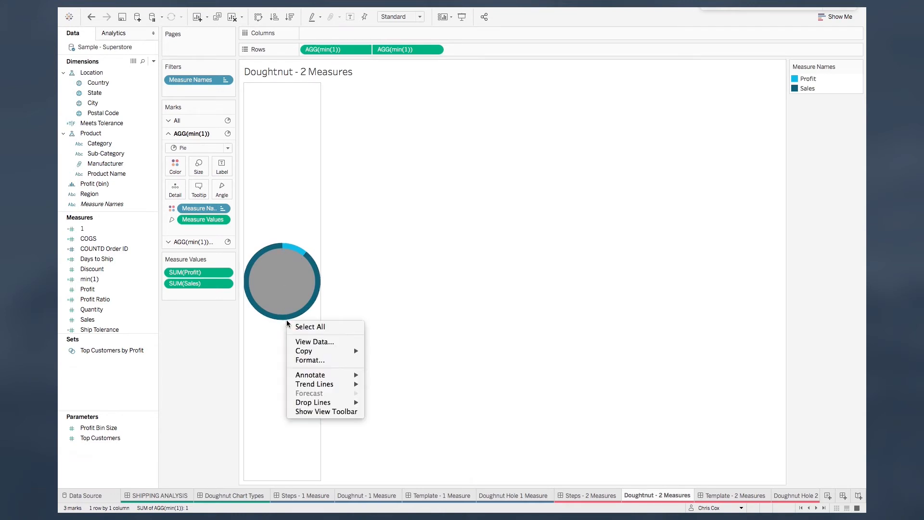
# Set grand total, row and column dividers and row grid lines to None.
pyautogui.click(310, 360)
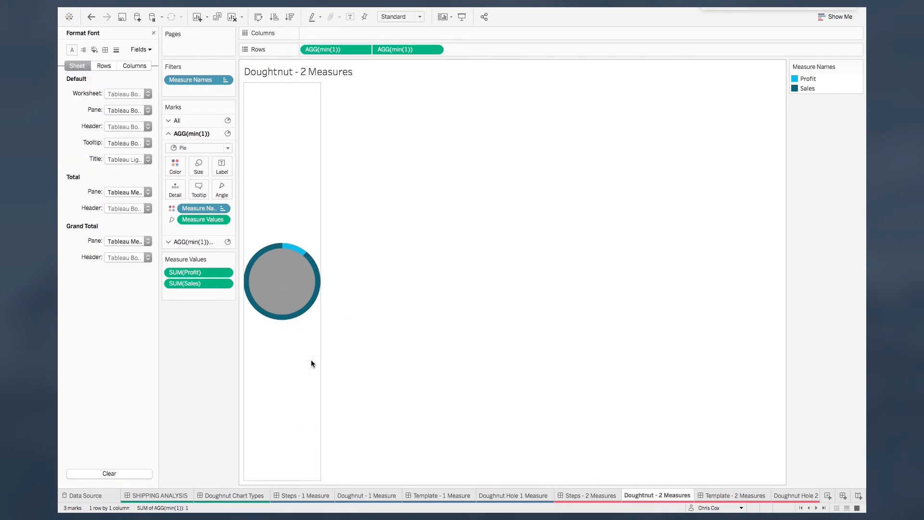
pyautogui.click(104, 49)
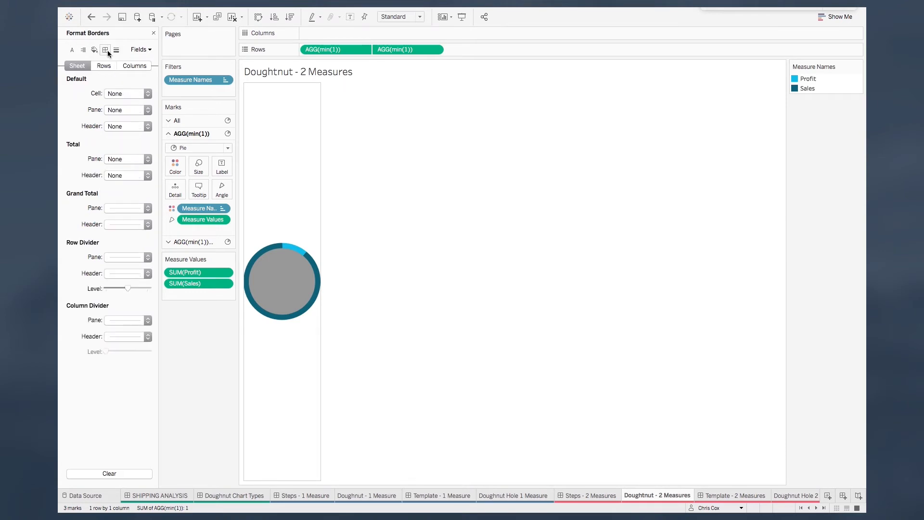
pyautogui.moveTo(131, 214)
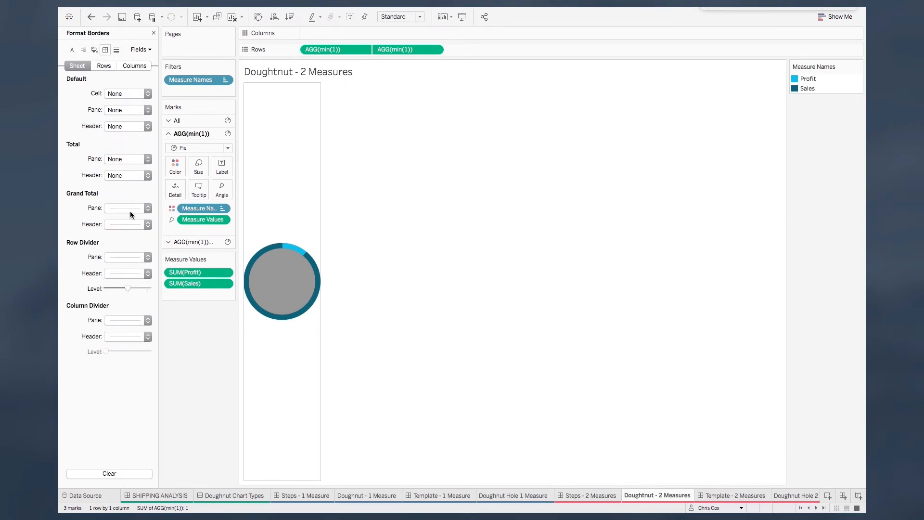
pyautogui.click(148, 208)
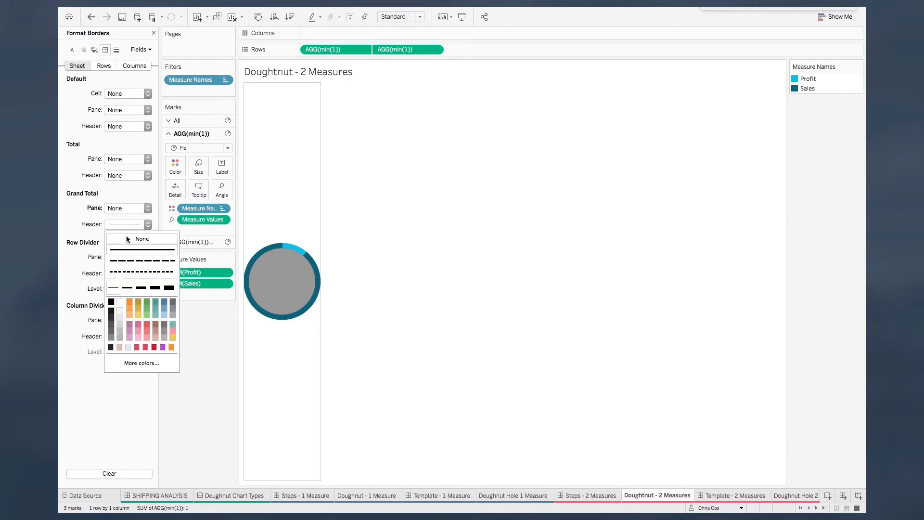
pyautogui.click(142, 239)
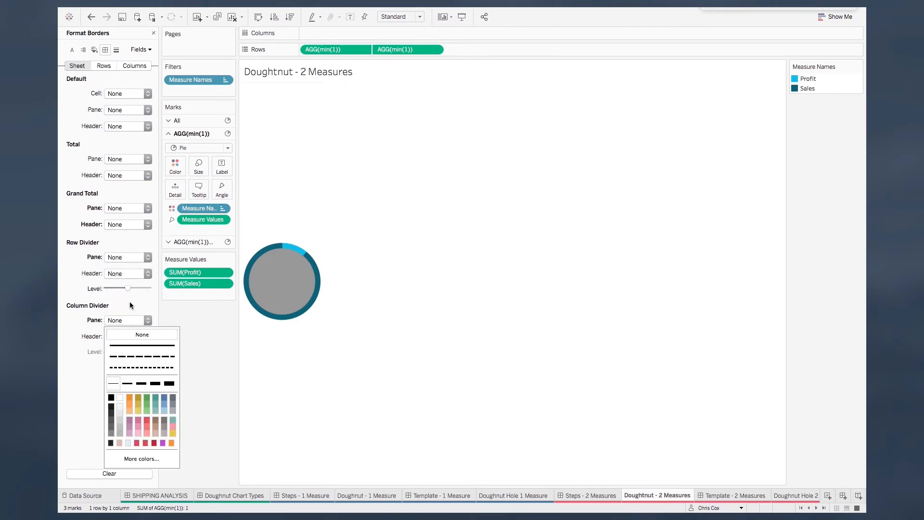
pyautogui.click(116, 49)
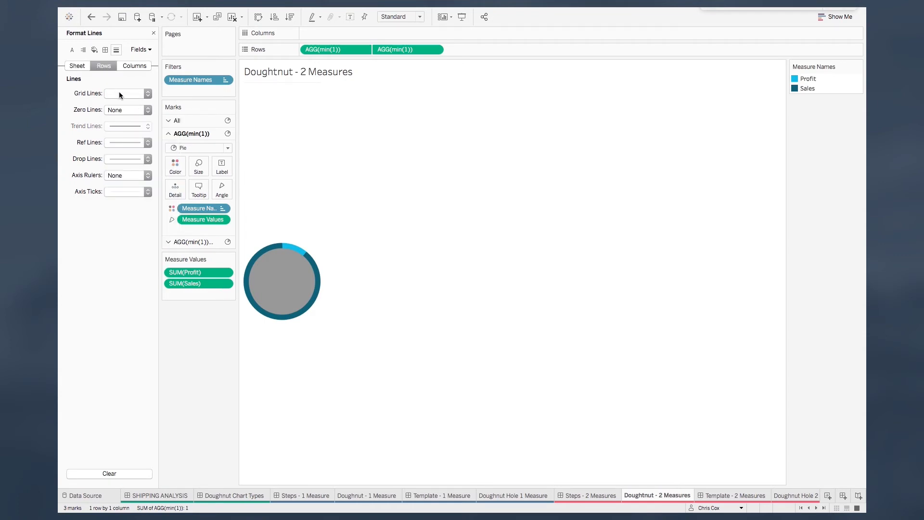
pyautogui.click(125, 93)
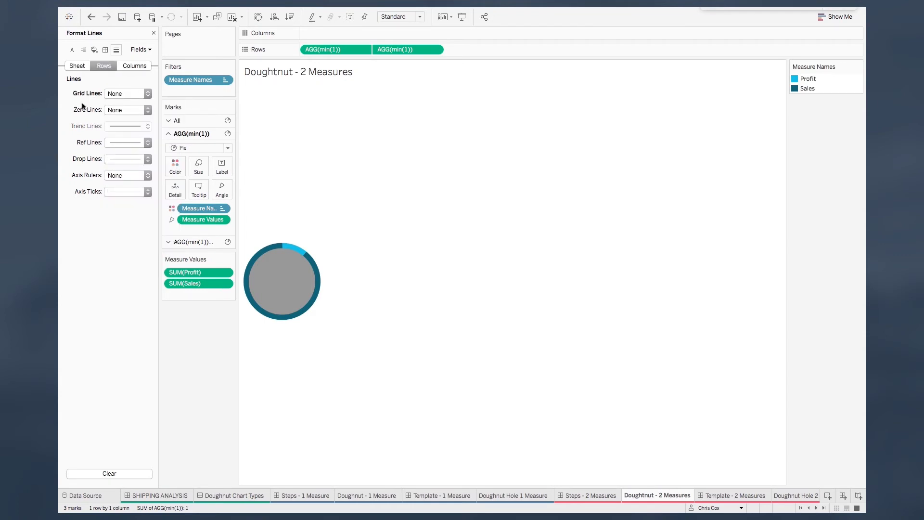
pyautogui.moveTo(93, 49)
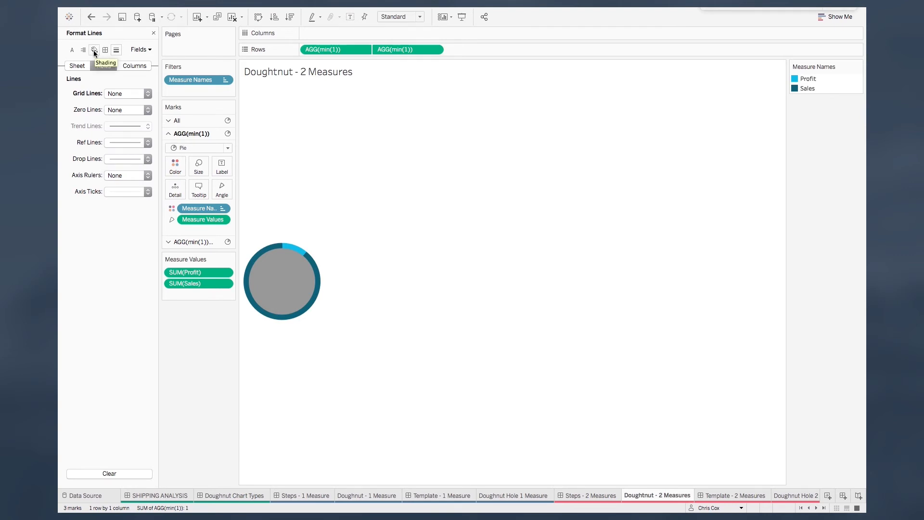
# Shade the whole worksheet background dark grey.
pyautogui.click(93, 49)
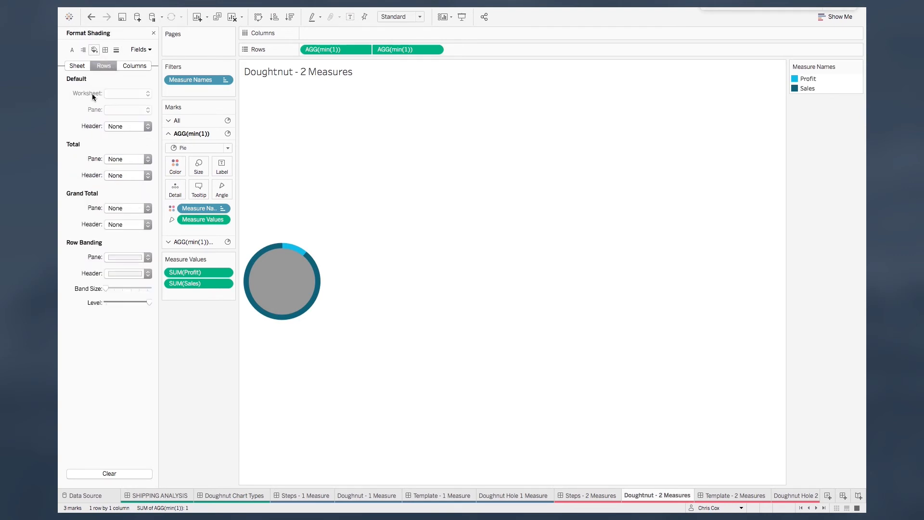
pyautogui.click(77, 65)
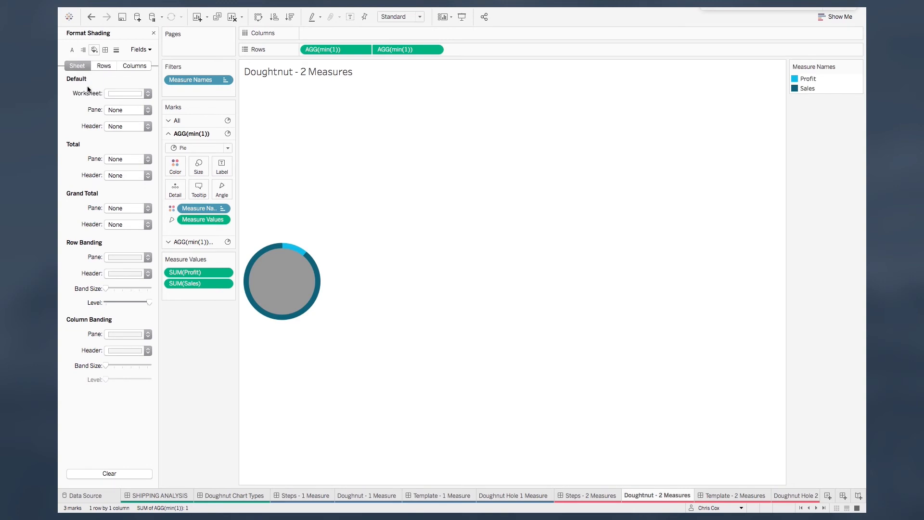
pyautogui.click(145, 93)
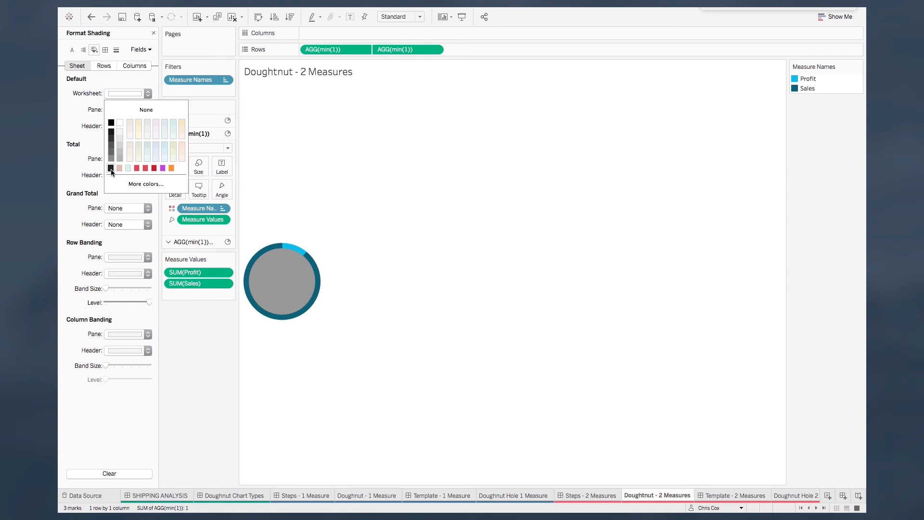
pyautogui.click(111, 123)
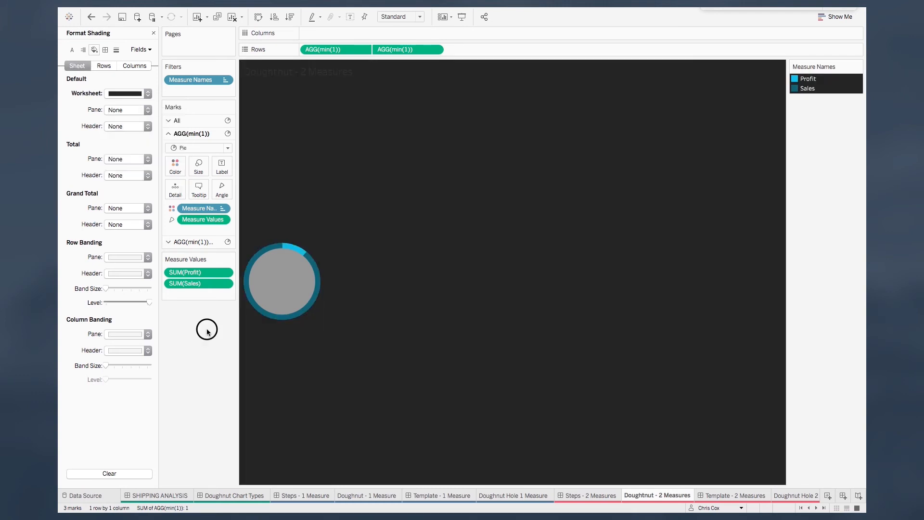
pyautogui.moveTo(207, 330)
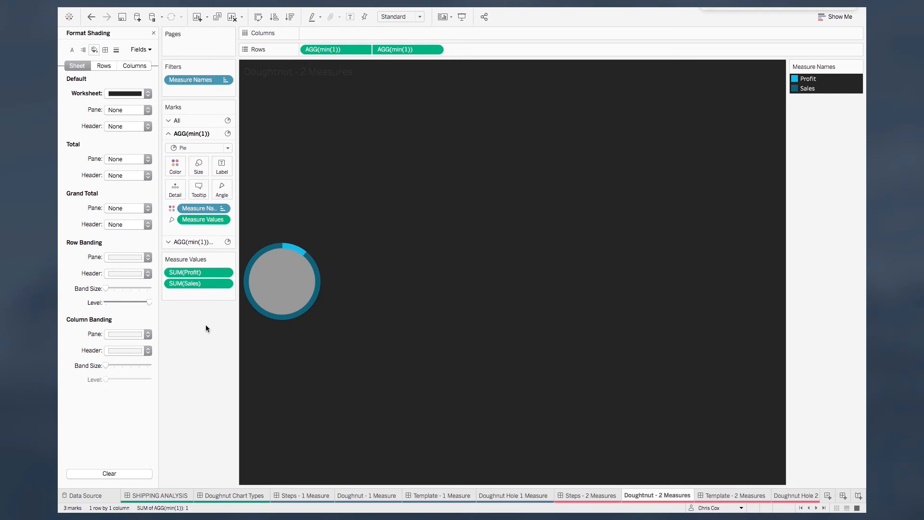
pyautogui.moveTo(268, 289)
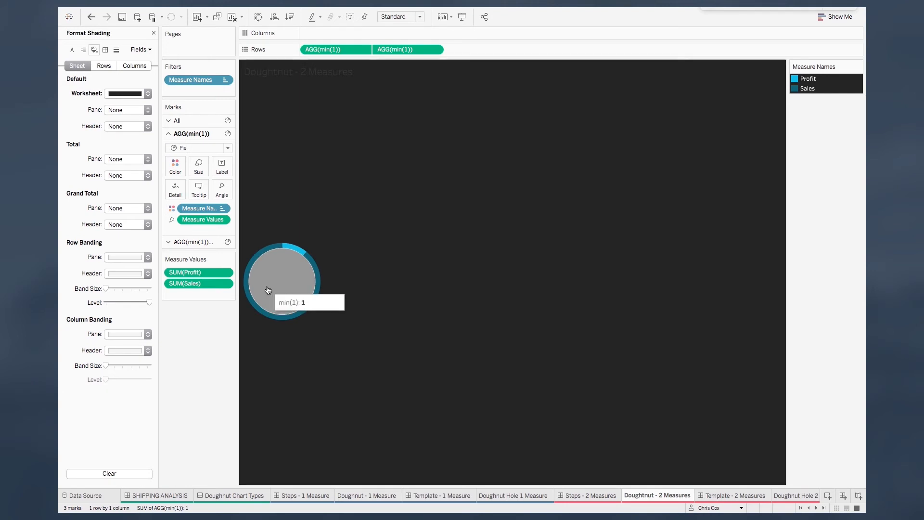
pyautogui.moveTo(224, 317)
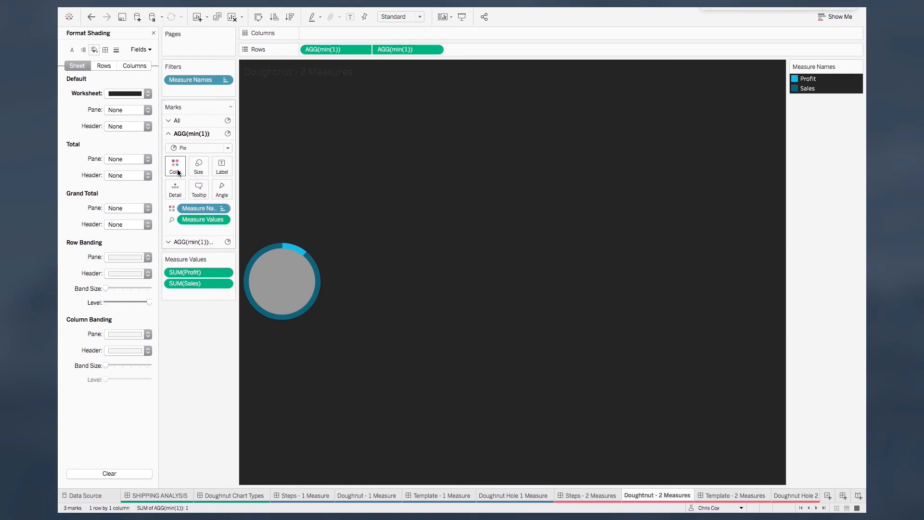
# Colour the second min(1) mark dark so the doughnut hole matches the background.
pyautogui.click(167, 133)
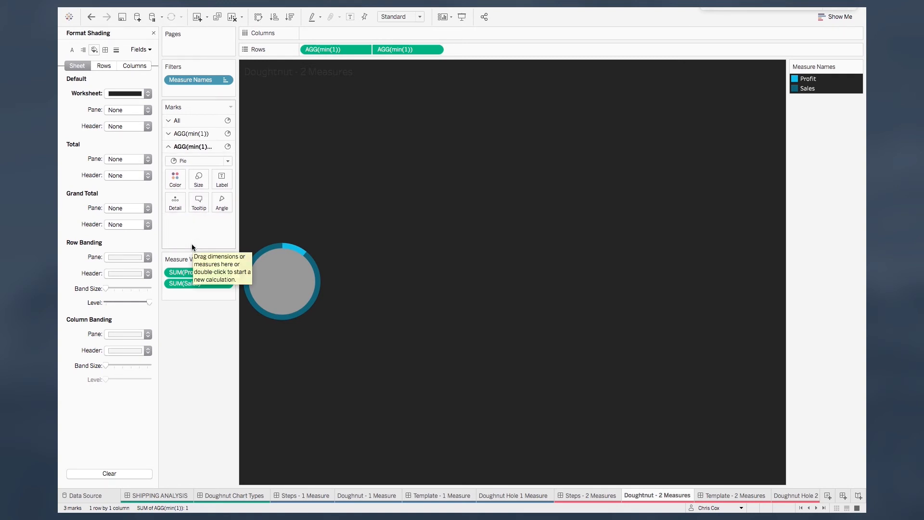
pyautogui.click(176, 179)
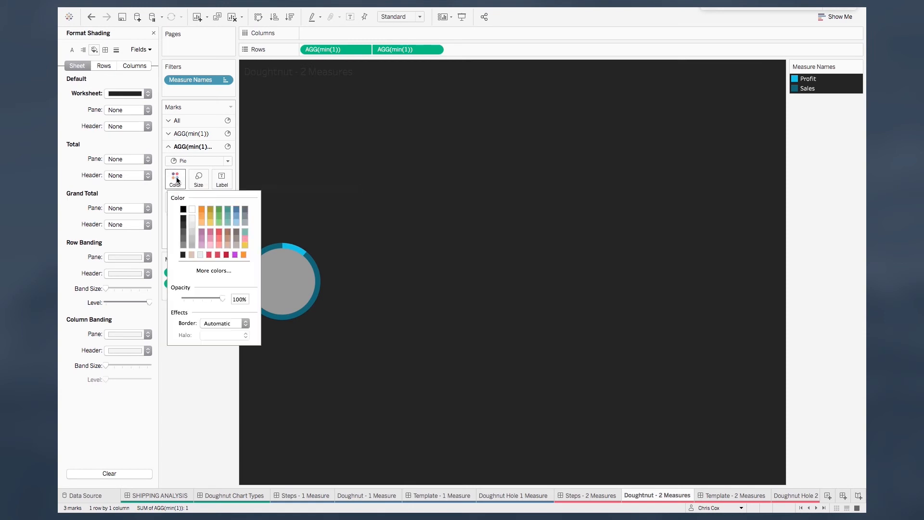
pyautogui.click(183, 255)
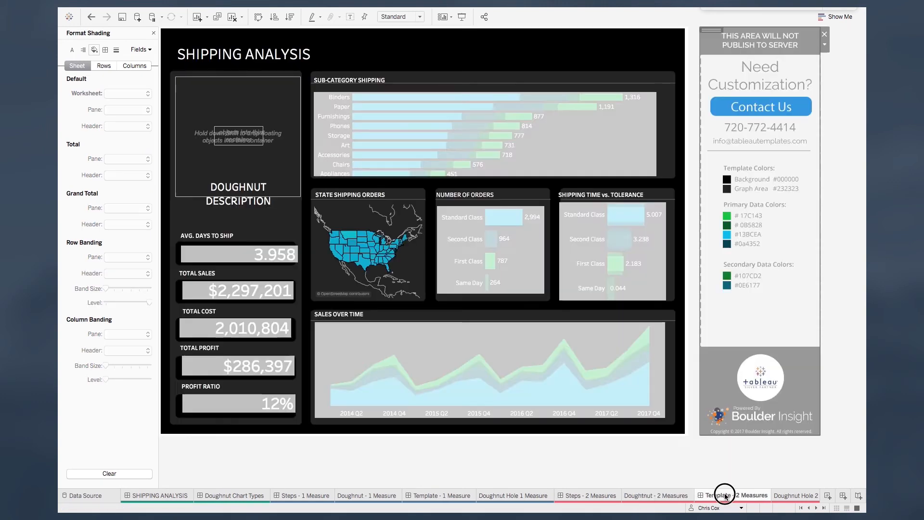
# Place the Doughtnut - 2 Measures sheet in the Shipping Analysis dashboard's top-left panel.
pyautogui.click(738, 494)
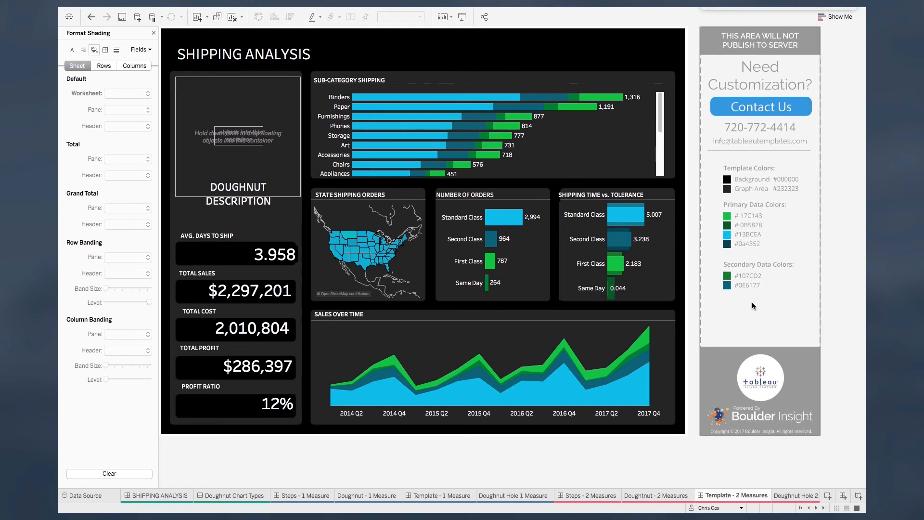
pyautogui.moveTo(793, 197)
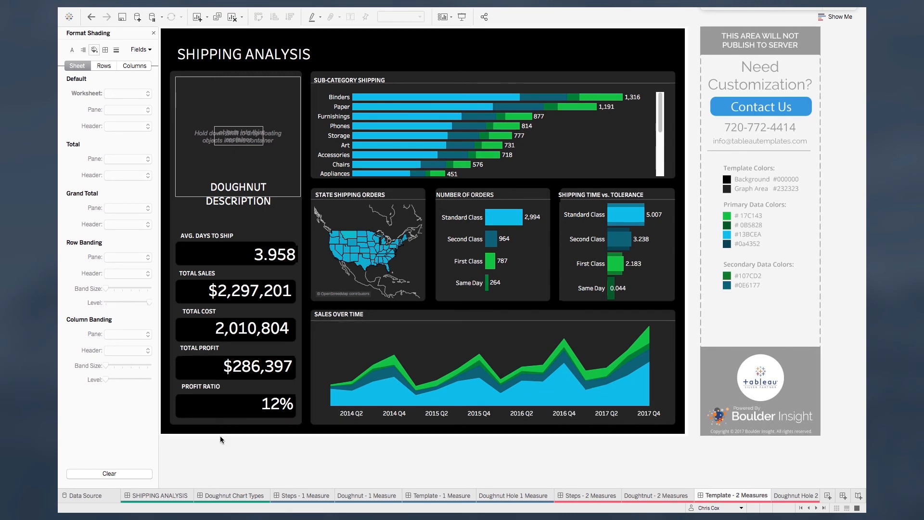
pyautogui.click(153, 32)
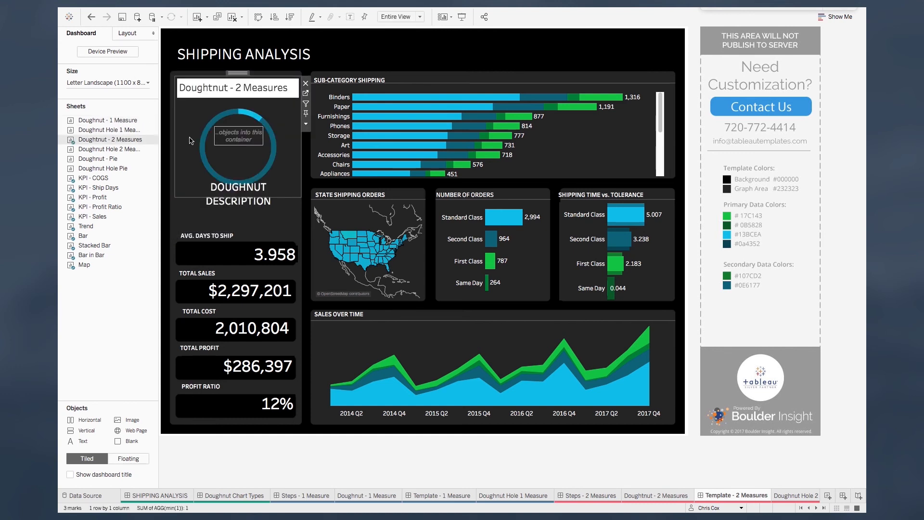
pyautogui.rightClick(242, 150)
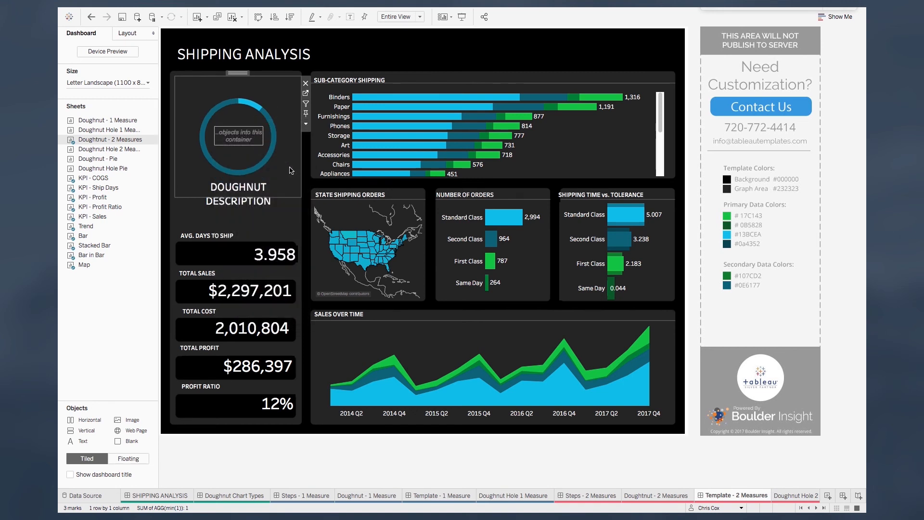
pyautogui.moveTo(108, 148)
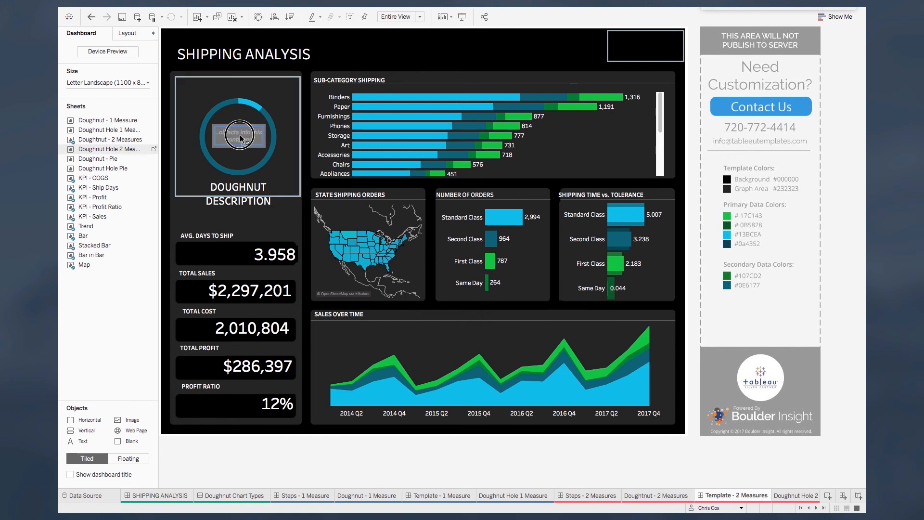
# Float the Doughnut Hole 2 Measures sheet showing 12% over the centre with its title hidden.
pyautogui.click(238, 134)
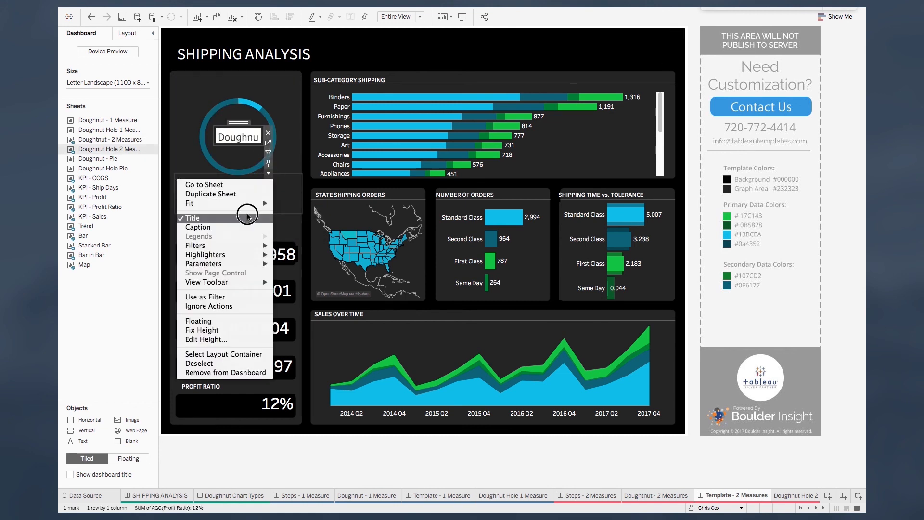
pyautogui.click(192, 218)
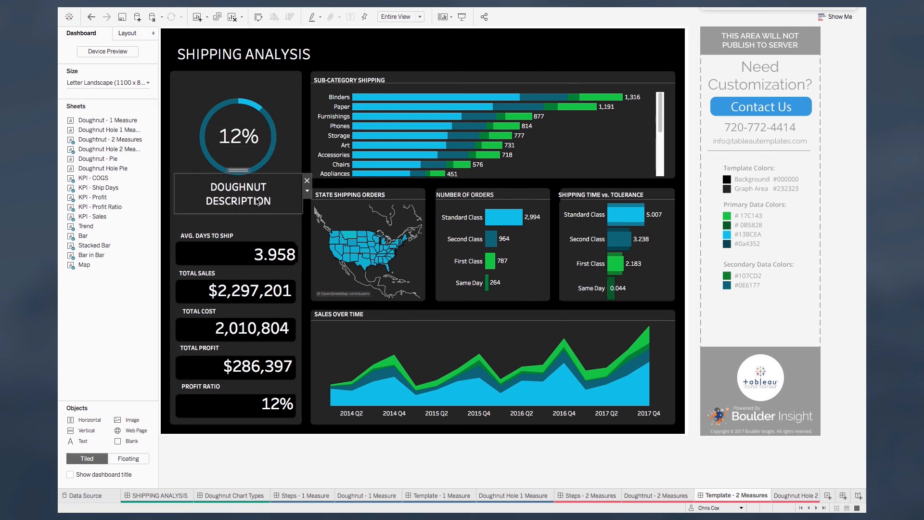
# Caption the doughnut PROFIT RATIO and filter by Nebraska so the ring updates to 26%.
pyautogui.doubleClick(238, 193)
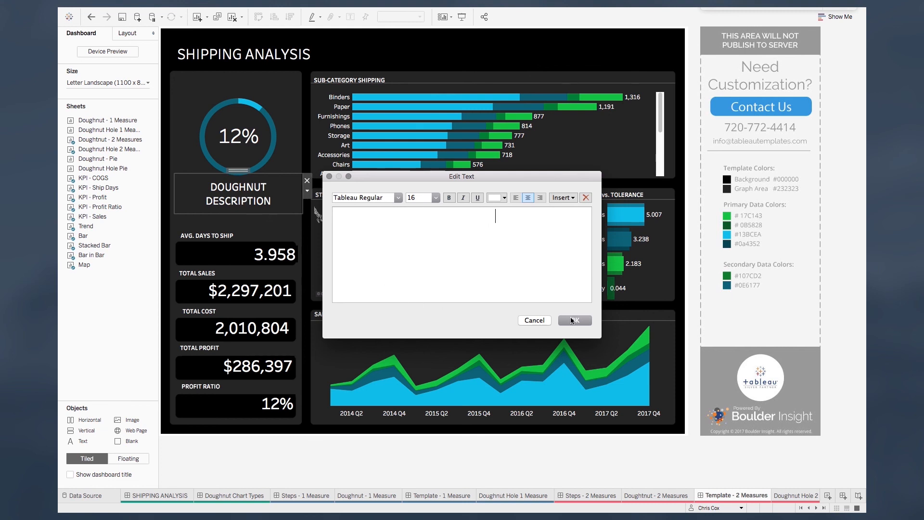
pyautogui.click(574, 320)
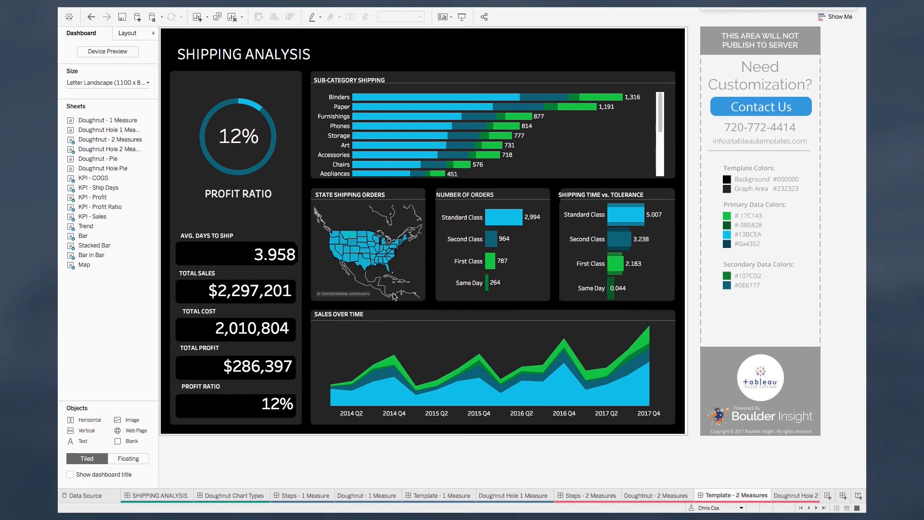
pyautogui.click(356, 250)
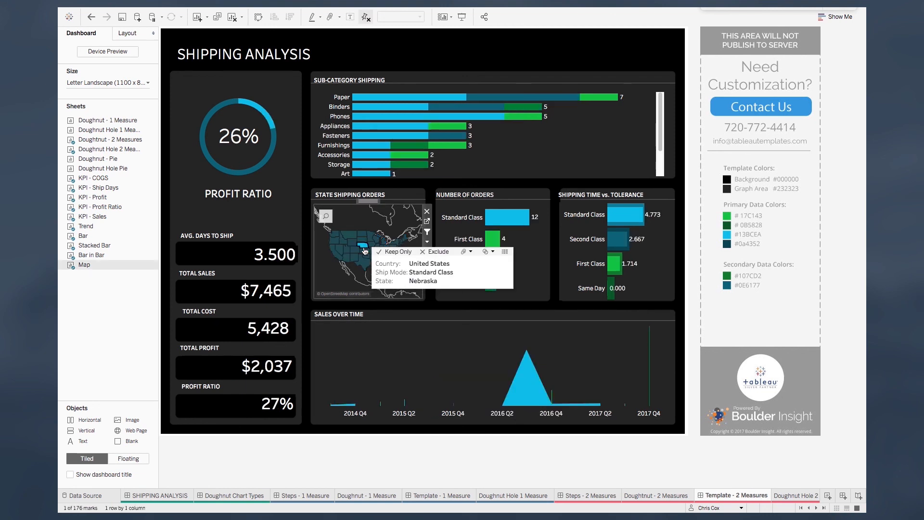